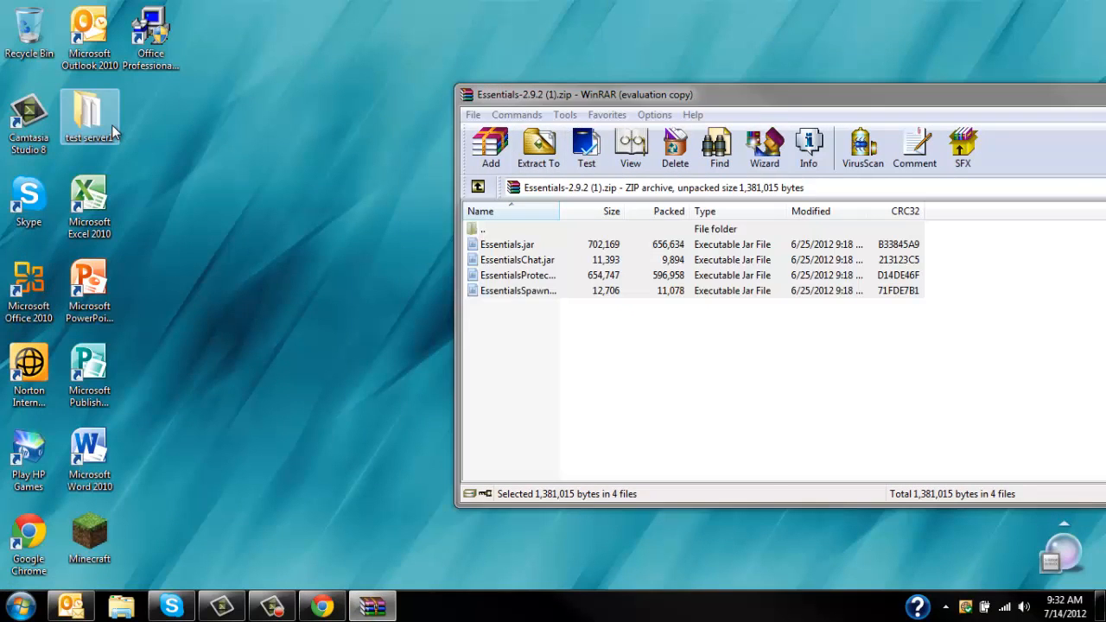
Step: Open the test server1 folder beside the Essentials-2.9.2 zip, showing its plugins folder
double_click(90, 113)
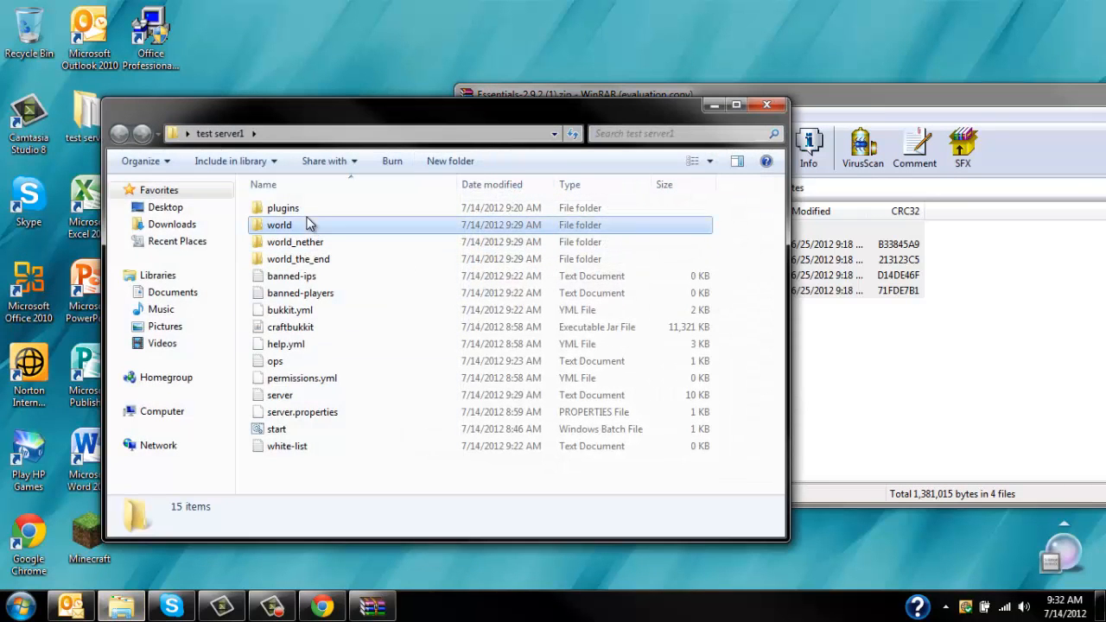